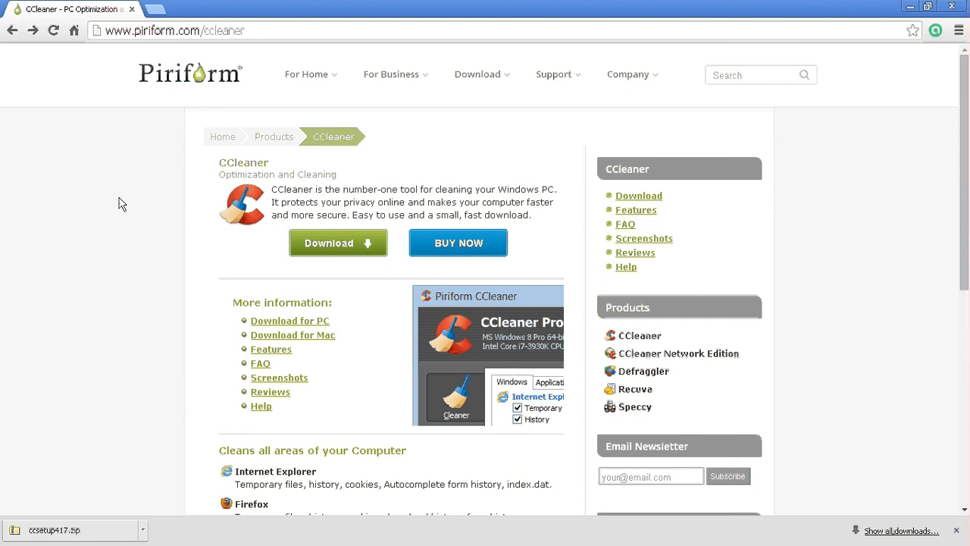
mouse_move(113, 243)
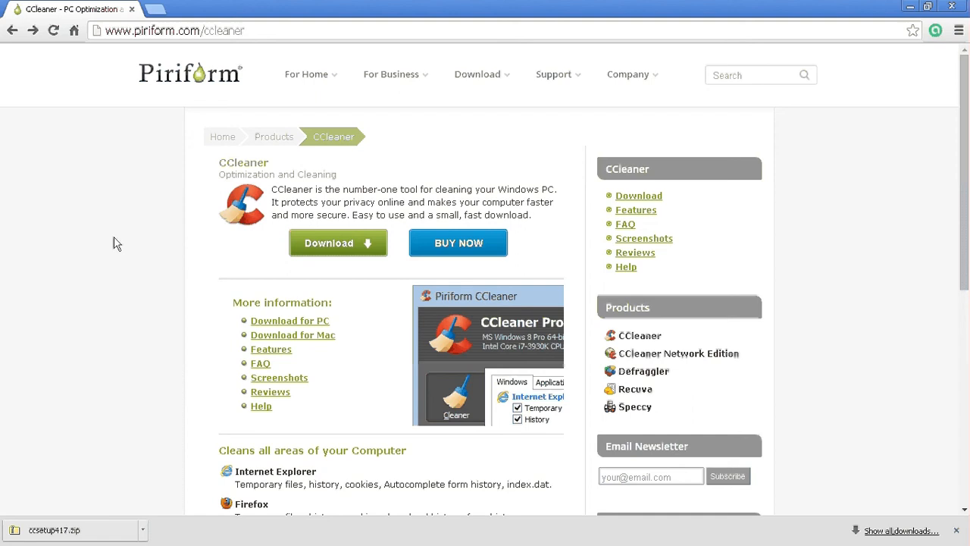
mouse_move(172, 237)
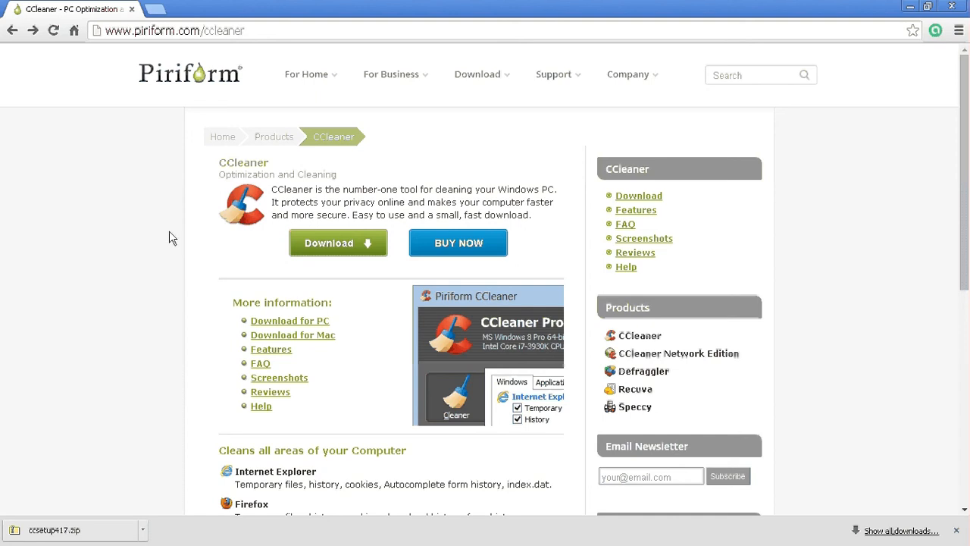
mouse_move(182, 152)
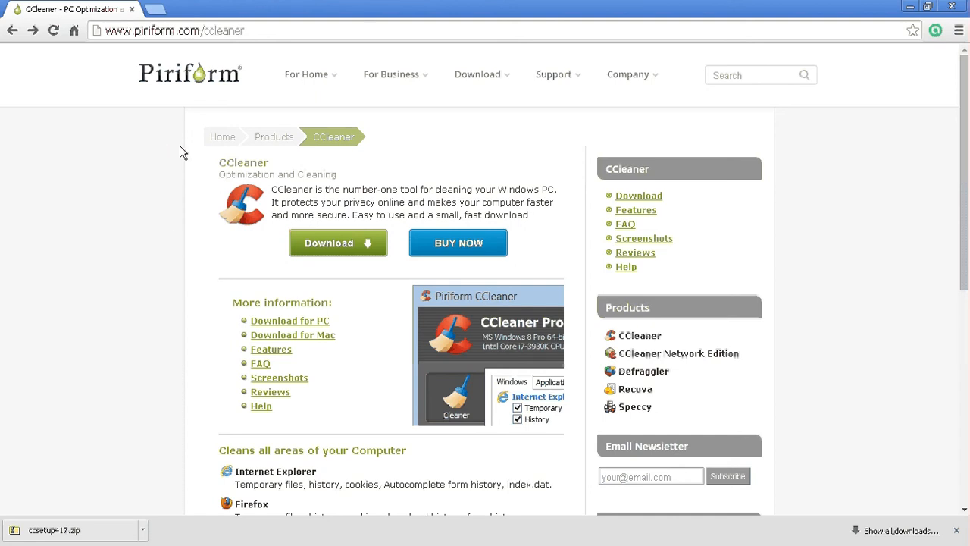
Open the CCleaner download page and follow the builds link to Installer, Portable and Slim options
left_click(337, 243)
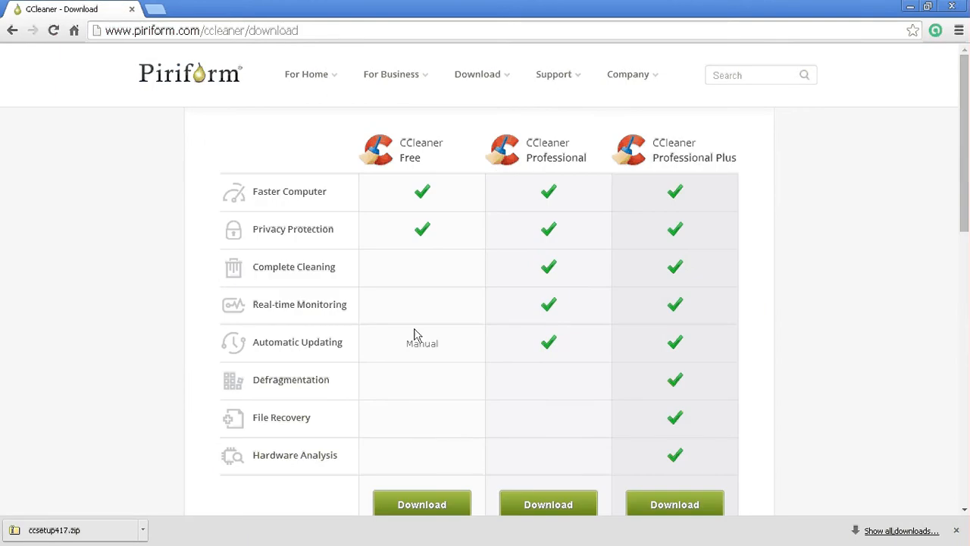
scroll("down", 3)
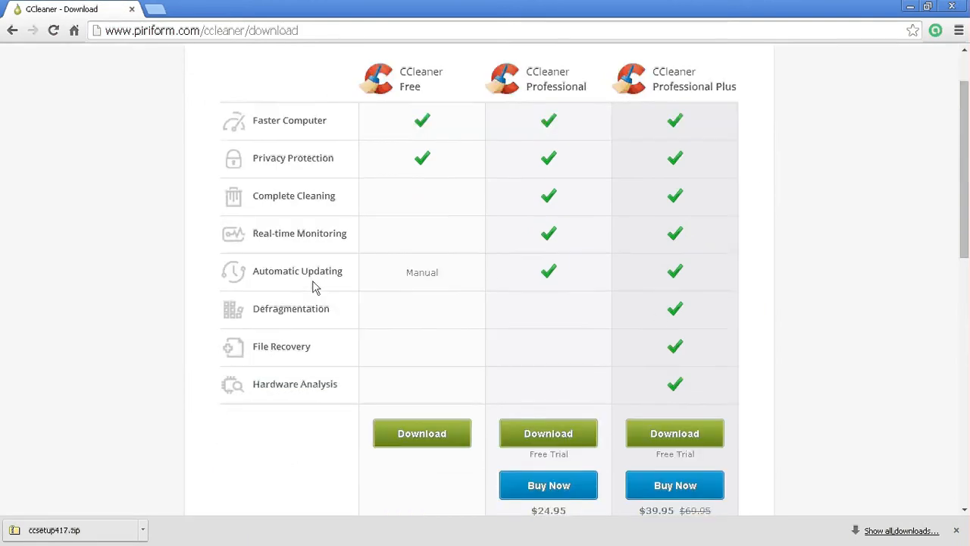
scroll("down", 3)
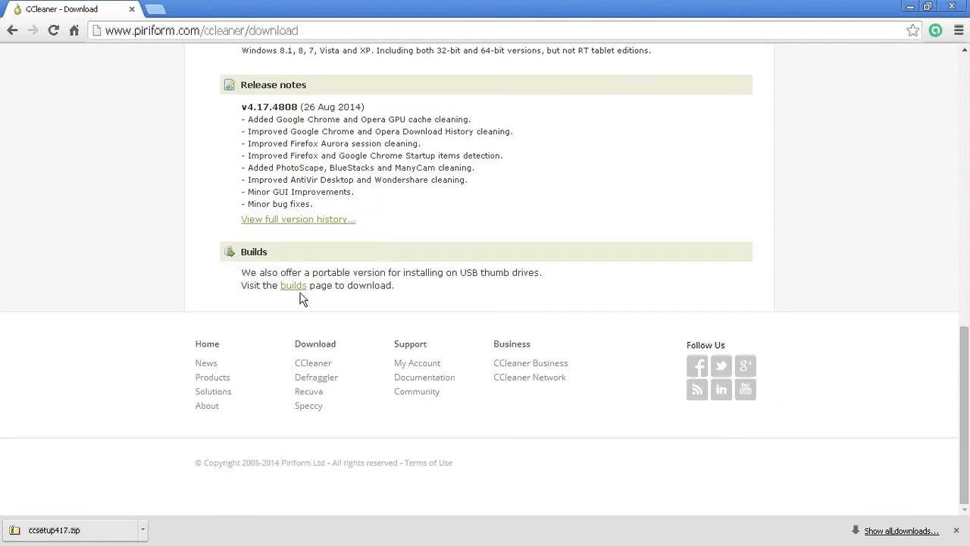
left_click(292, 284)
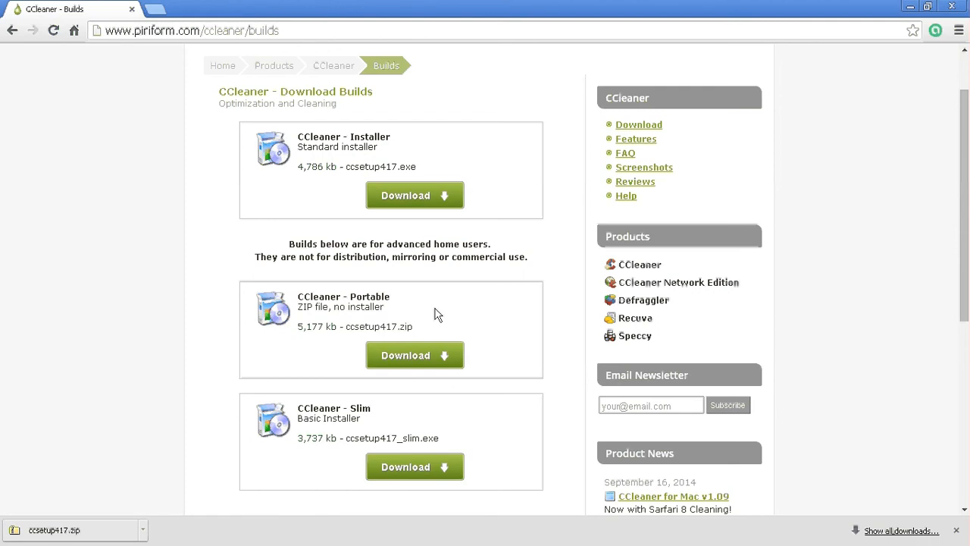
mouse_move(487, 10)
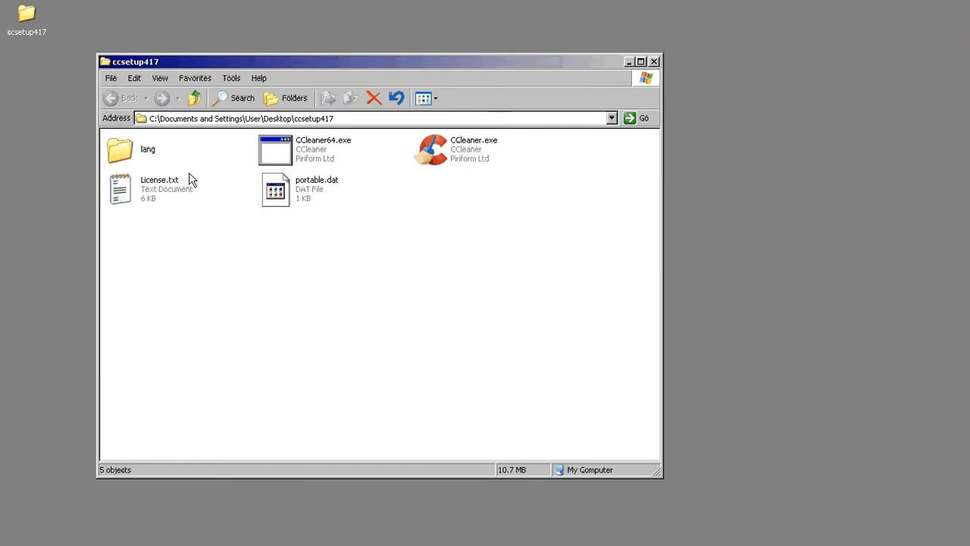
mouse_move(267, 196)
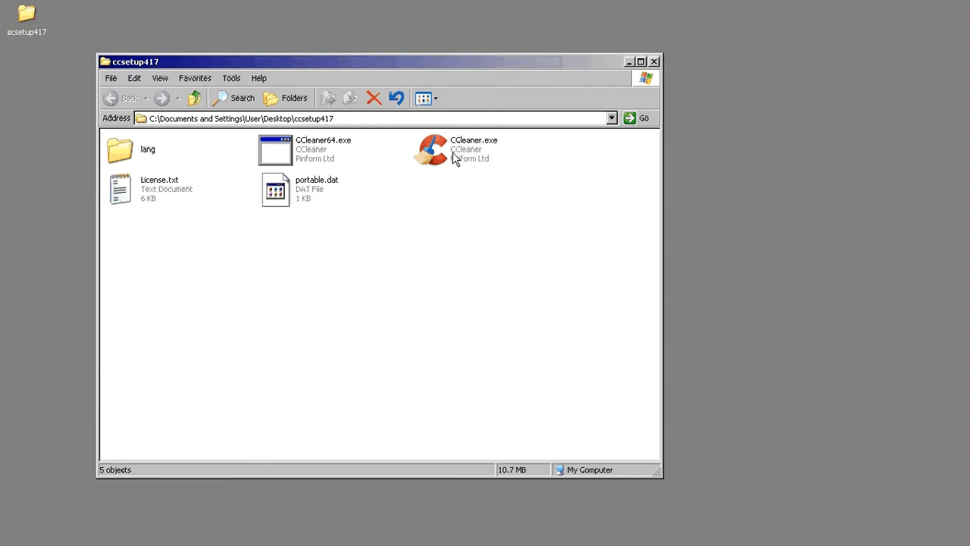
mouse_move(454, 157)
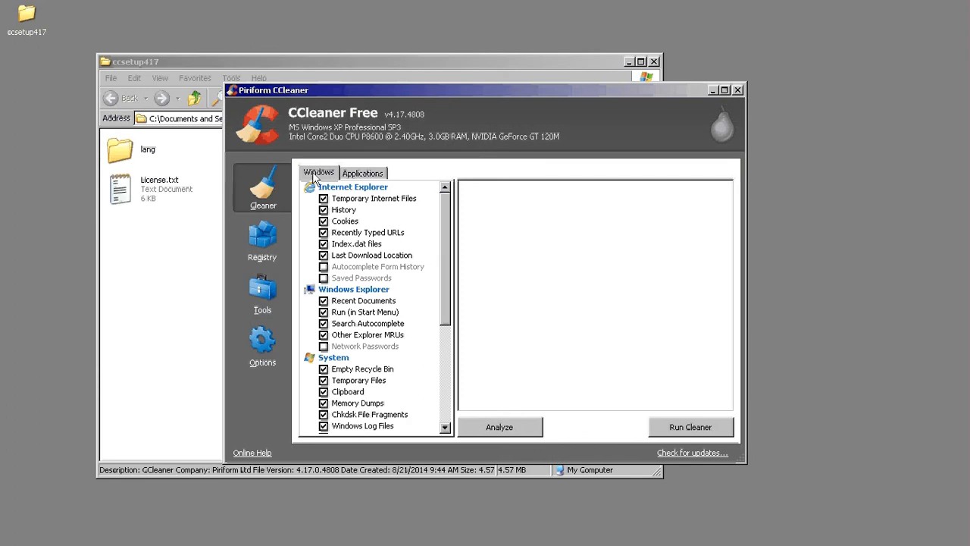
mouse_move(339, 258)
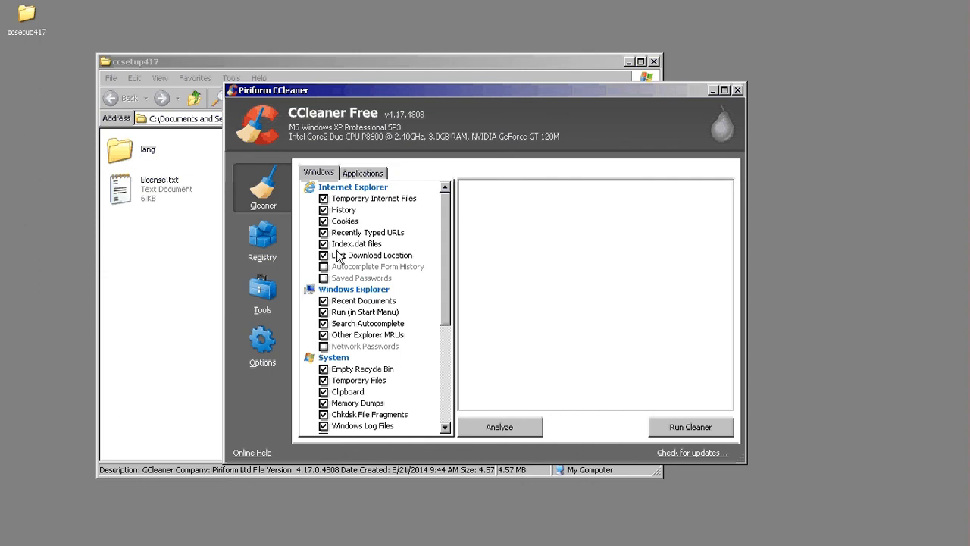
Browse CCleaner's Applications cleaning items, then return to the Windows items with defaults kept
left_click(363, 172)
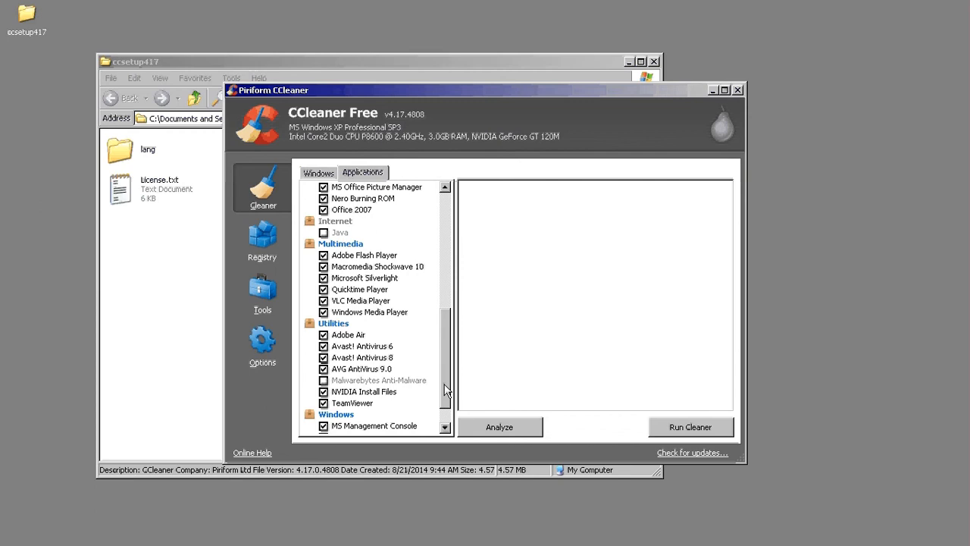
scroll("down", 3)
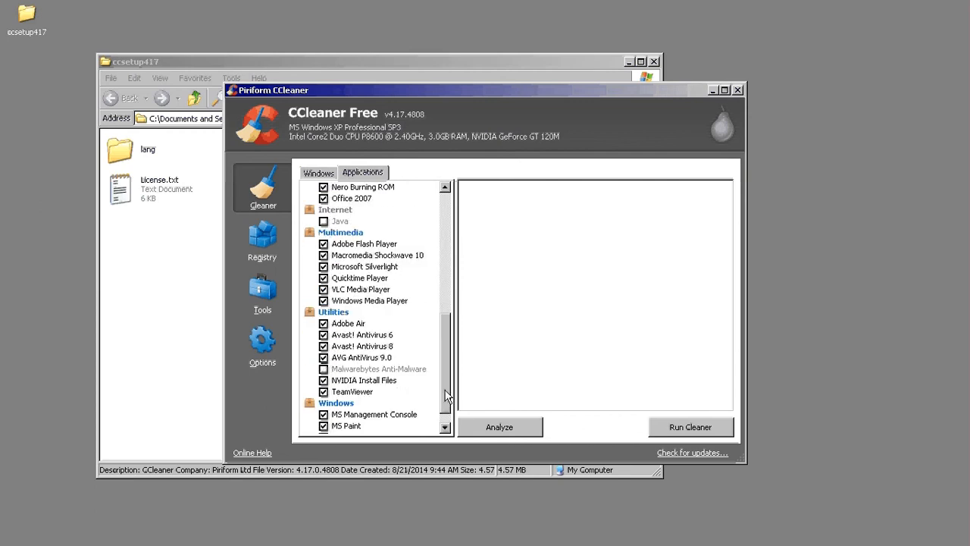
left_click(318, 172)
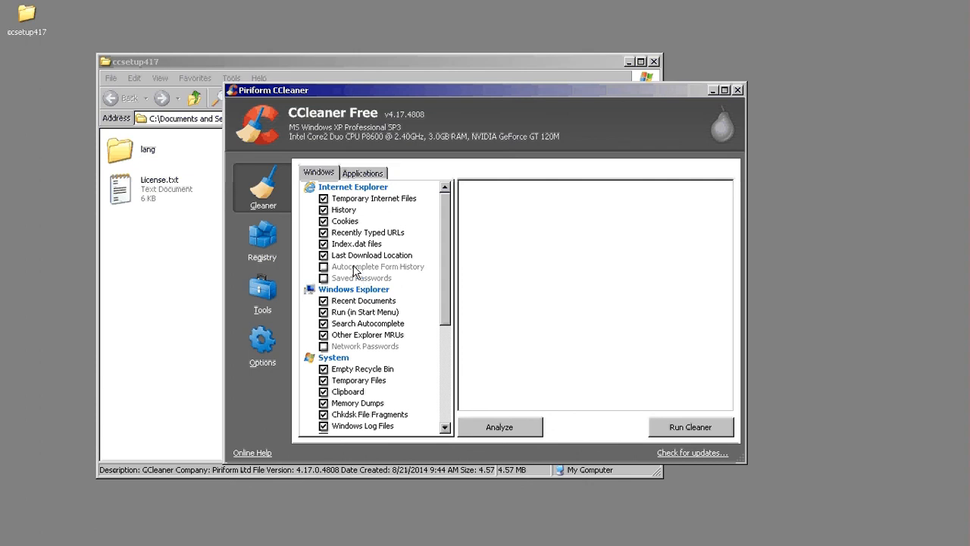
mouse_move(356, 259)
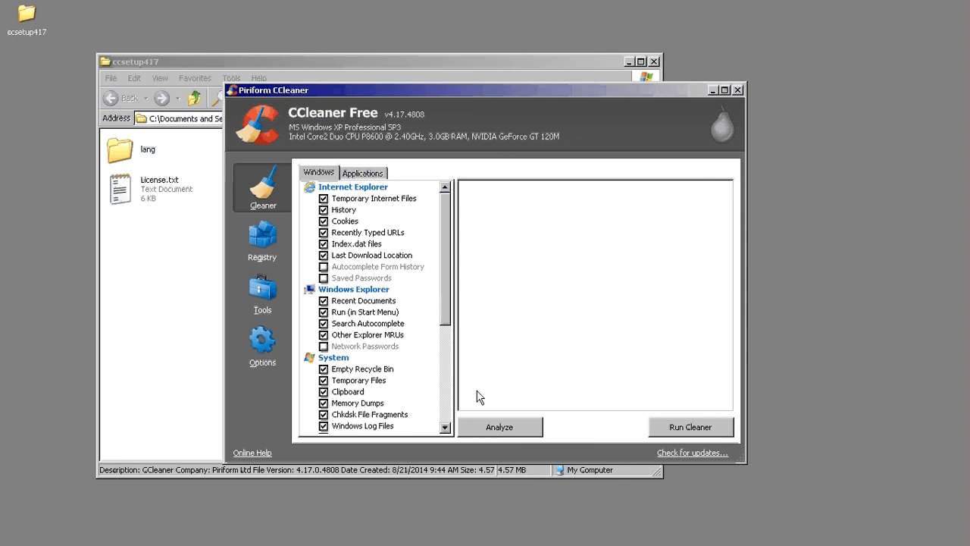
left_click(499, 426)
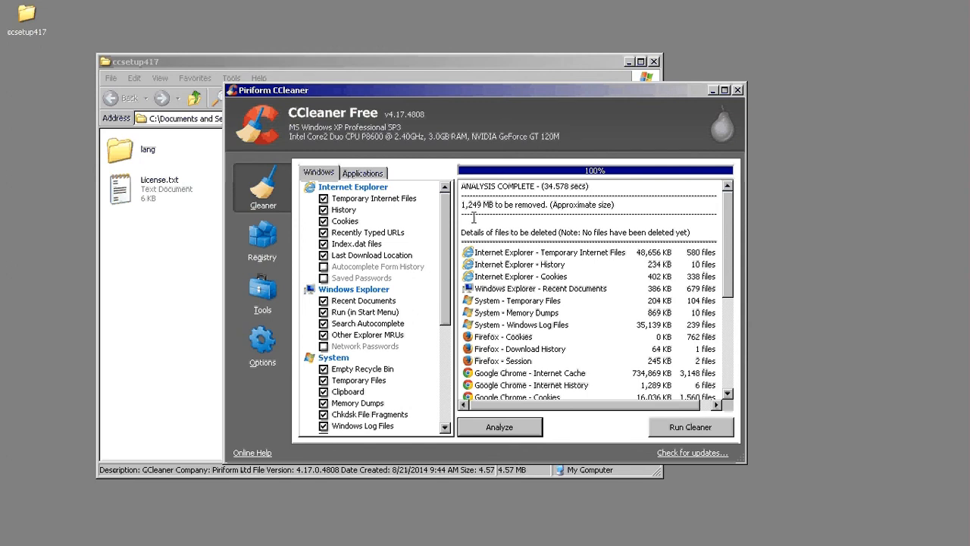
Review the 1,249 MB analysis results, then run the cleaner and confirm permanent deletion
double_click(469, 205)
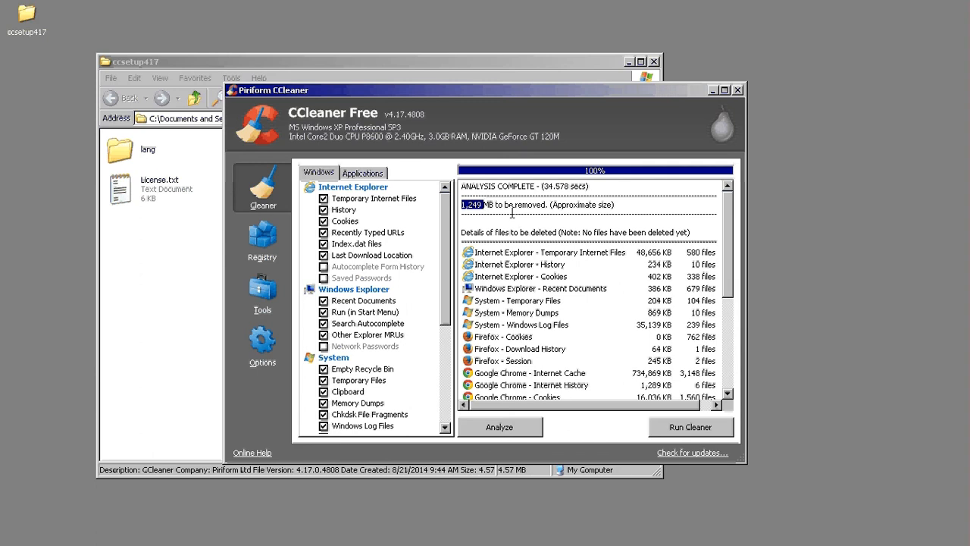
mouse_move(512, 252)
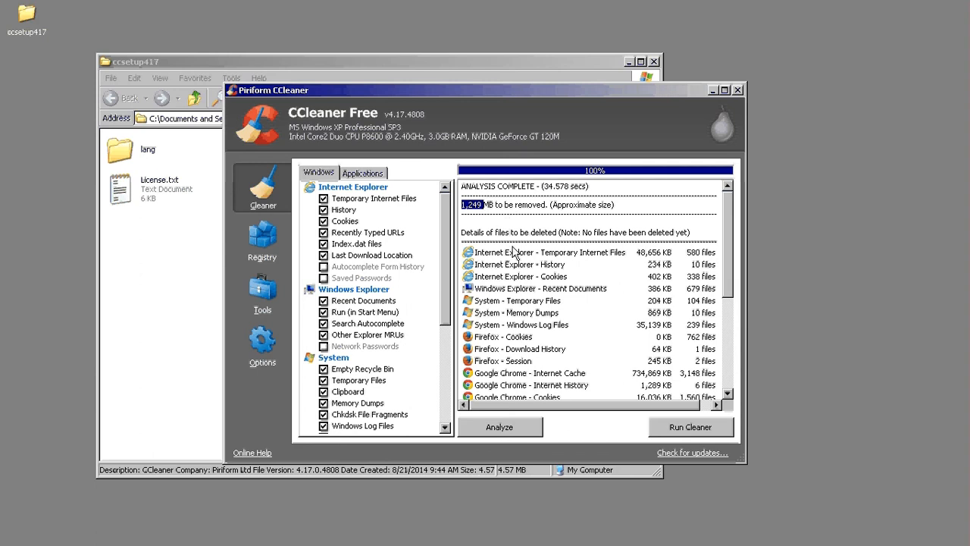
scroll("down", 3)
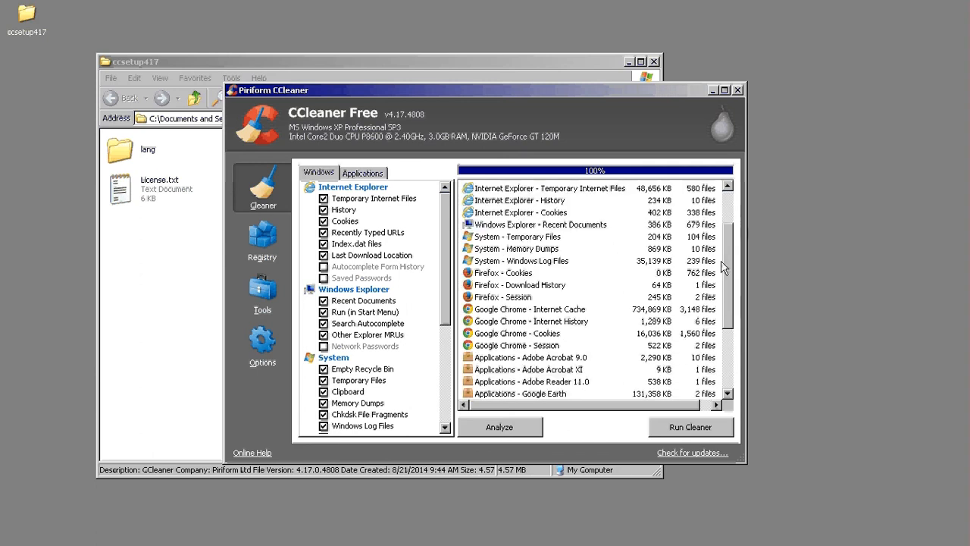
left_click(499, 426)
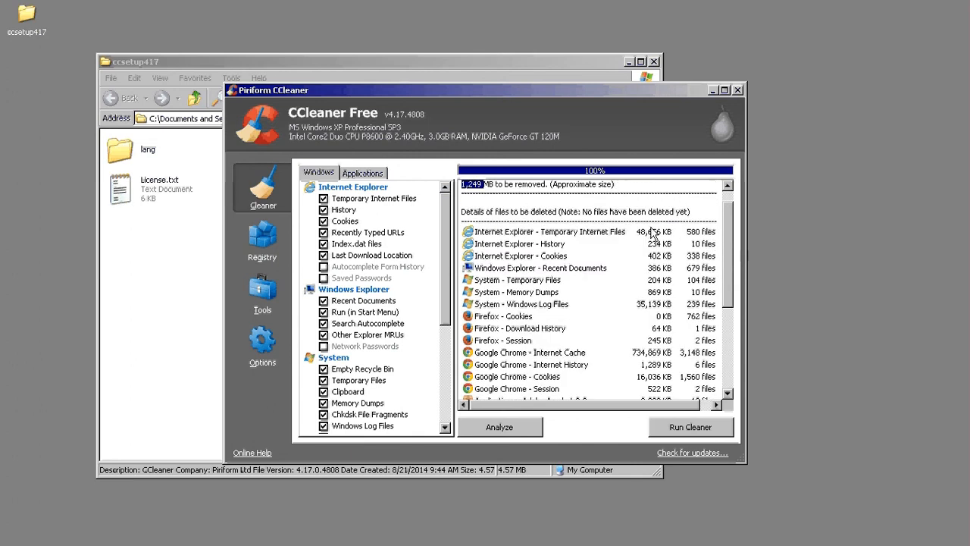
mouse_move(676, 237)
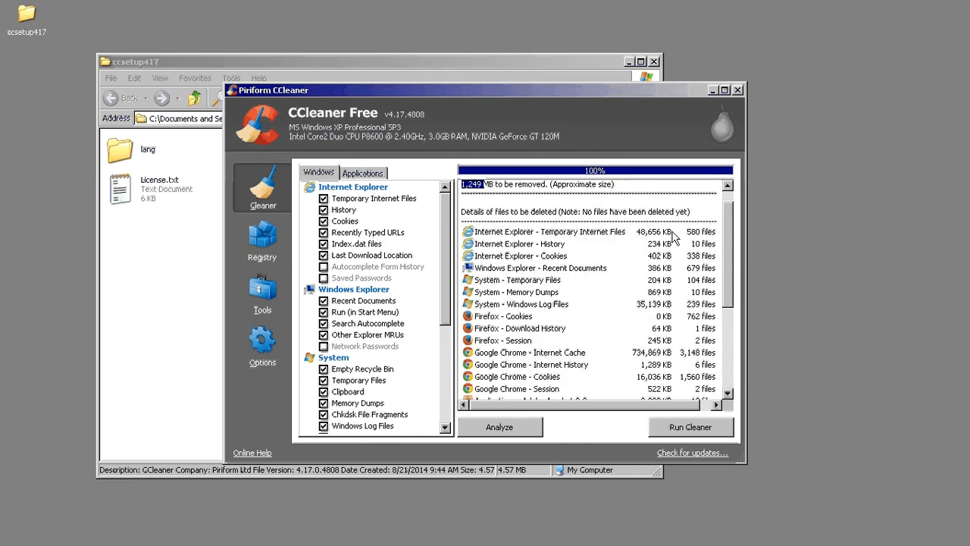
mouse_move(631, 305)
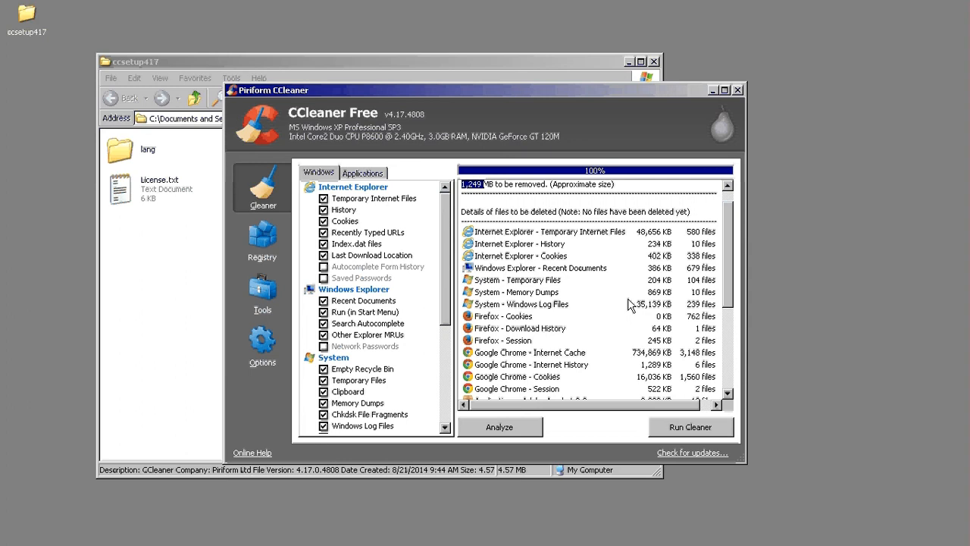
mouse_move(727, 326)
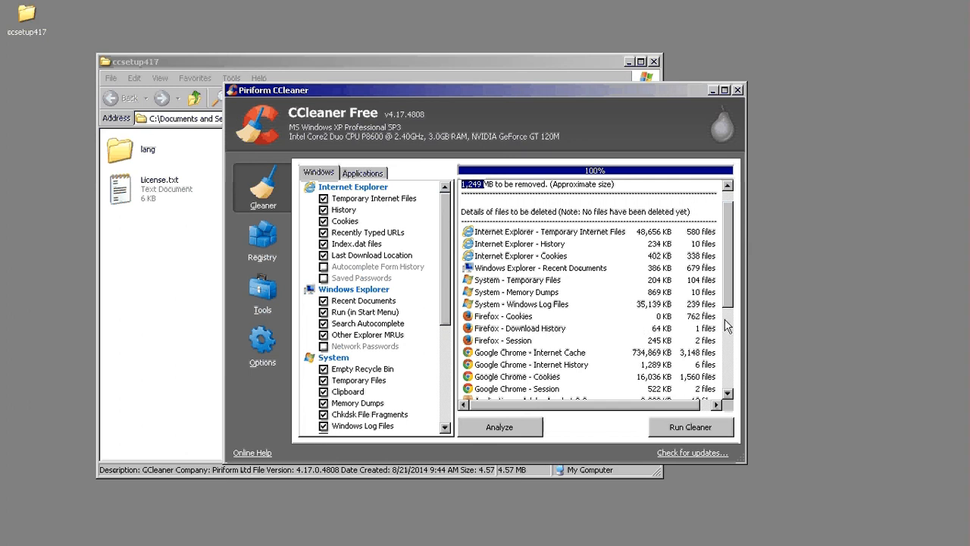
scroll("down", 3)
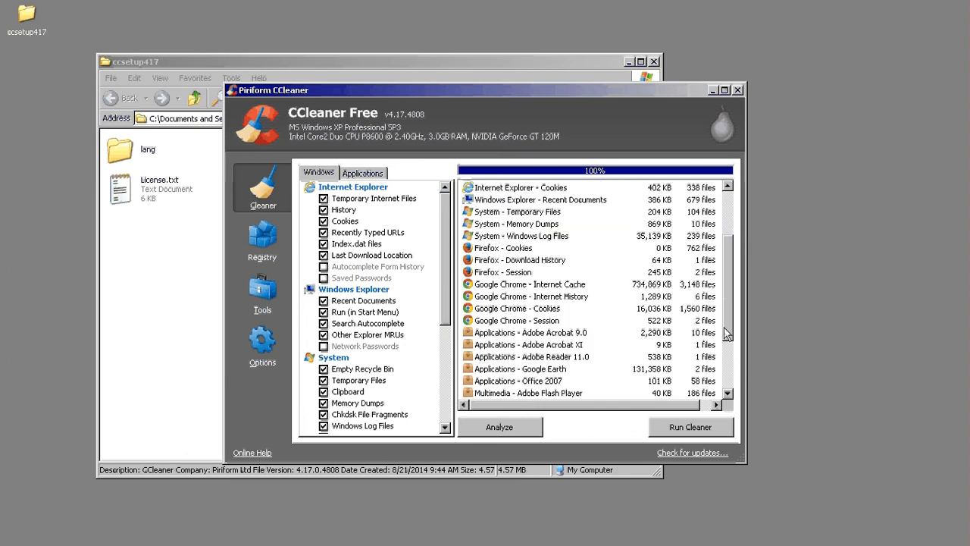
scroll("down", 3)
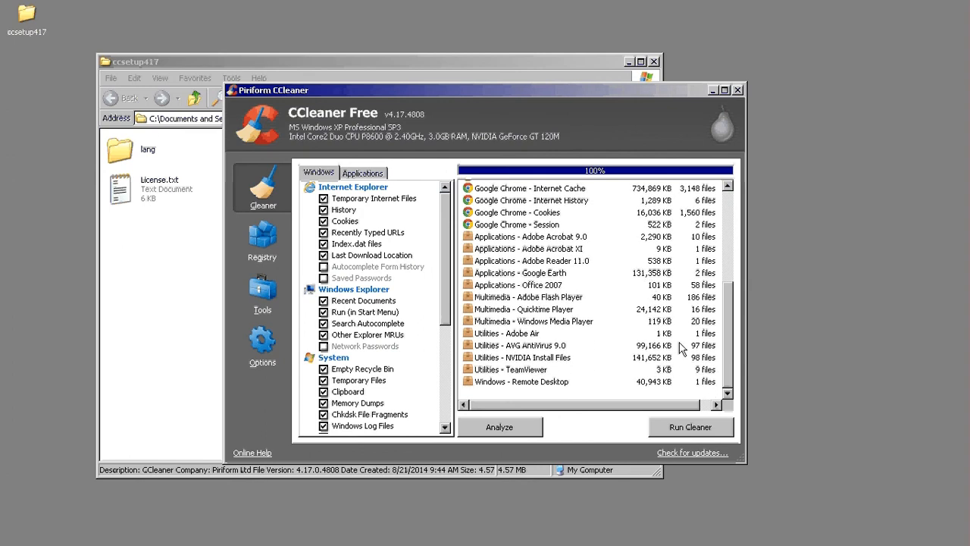
mouse_move(725, 352)
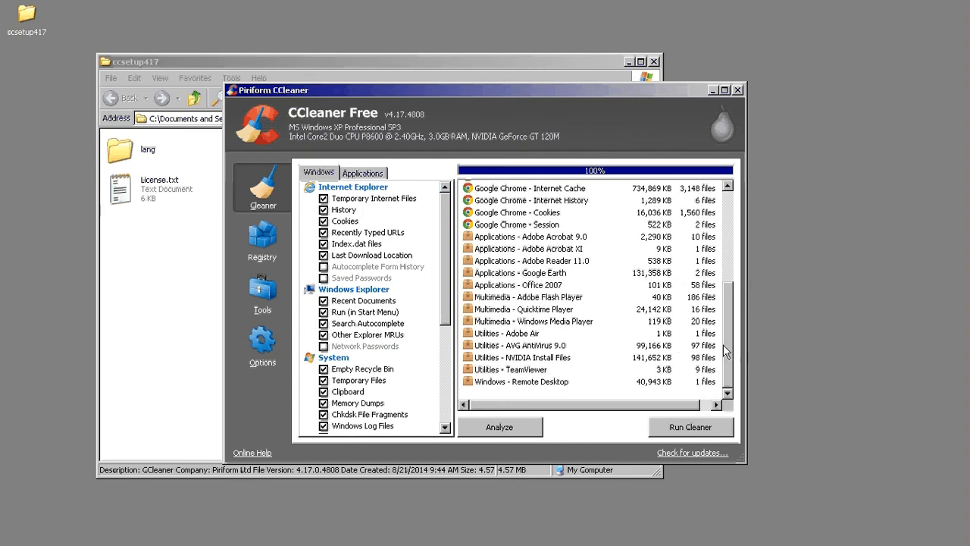
left_click(500, 427)
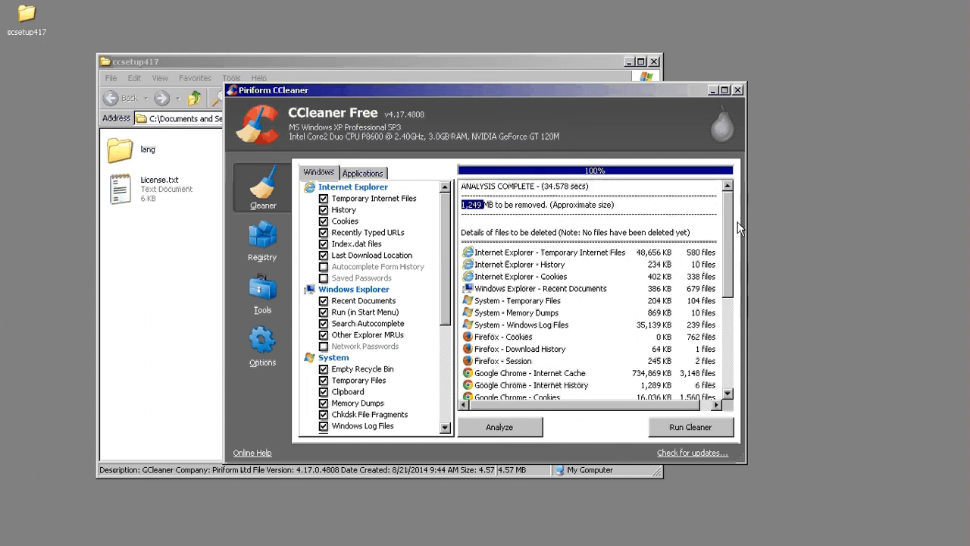
mouse_move(517, 348)
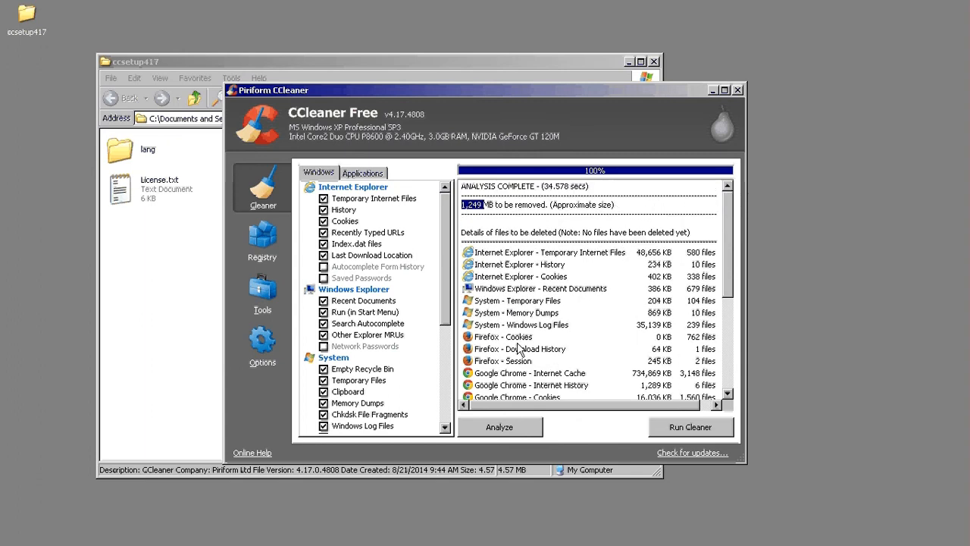
left_click(690, 426)
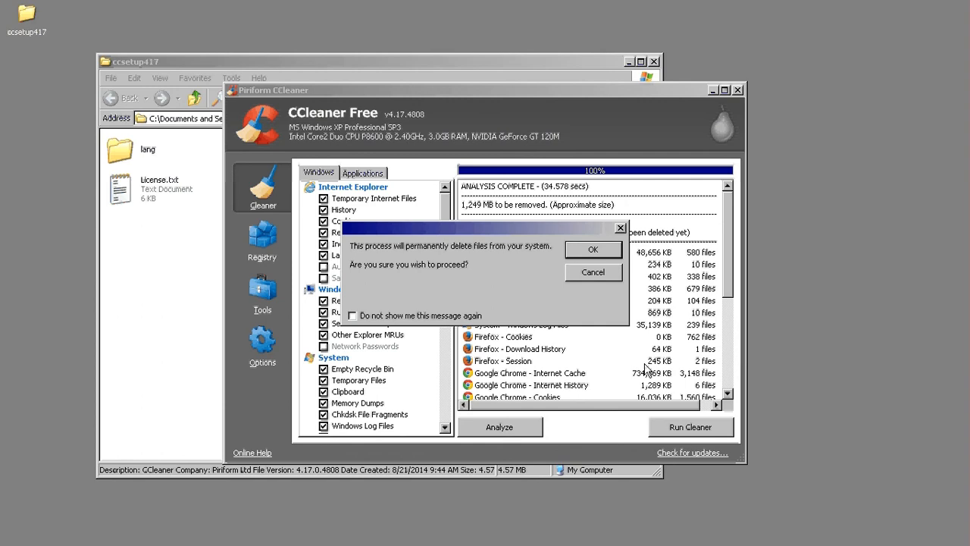
mouse_move(580, 260)
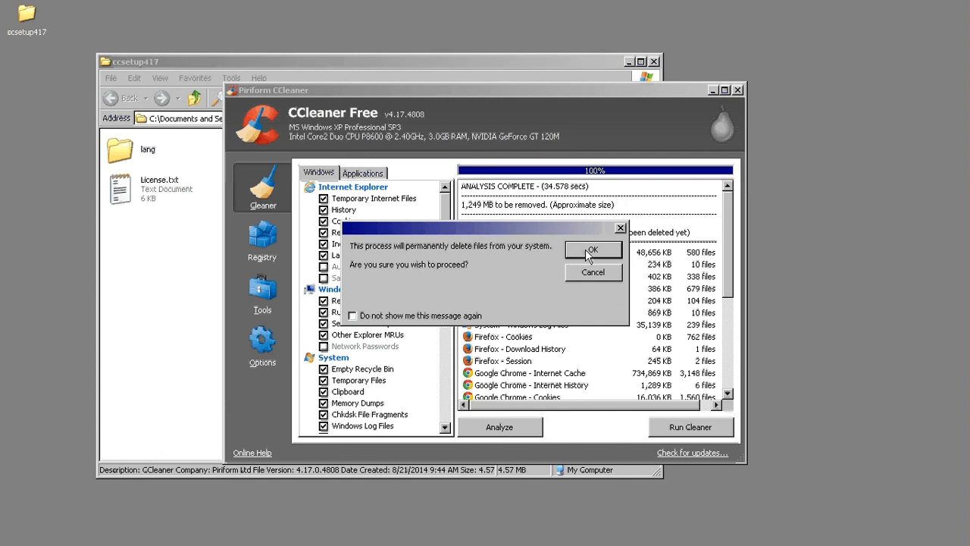
left_click(592, 250)
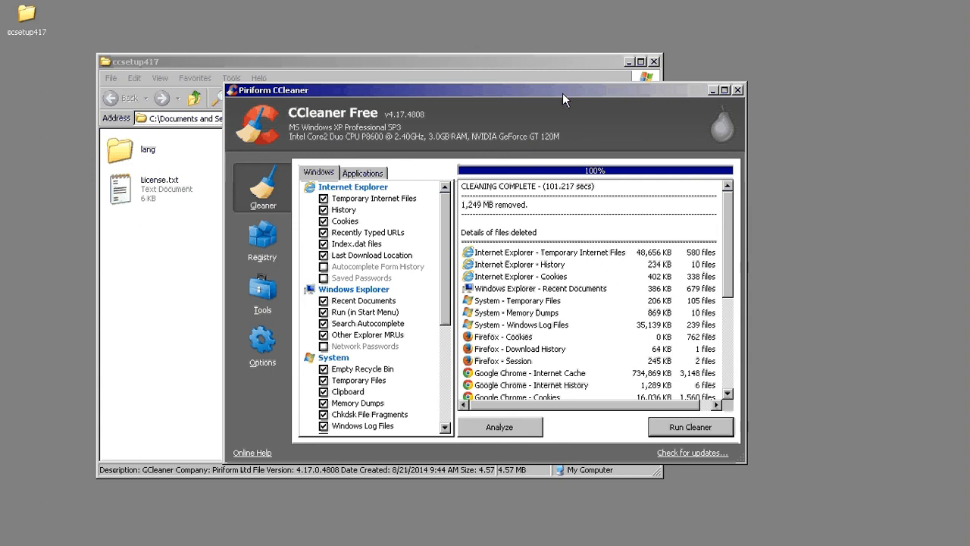
mouse_move(494, 162)
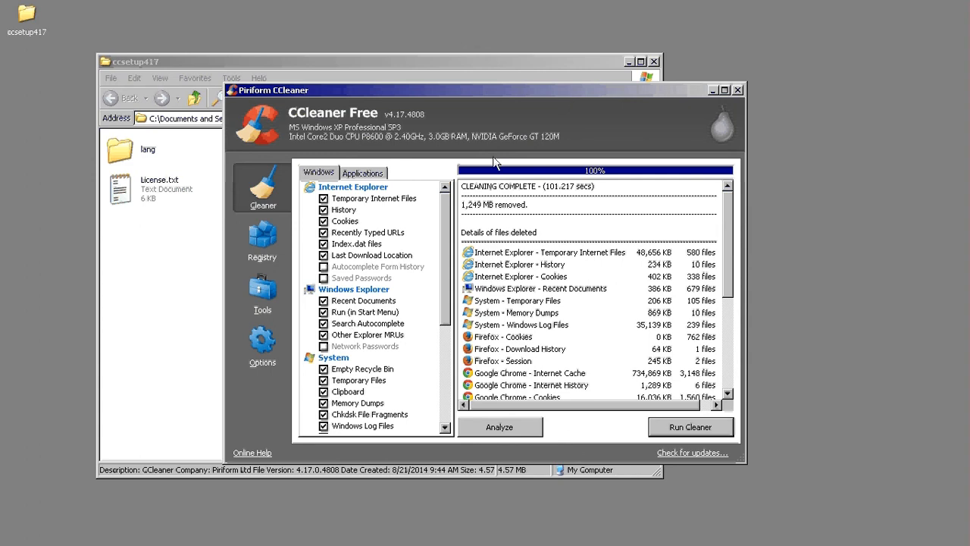
mouse_move(530, 99)
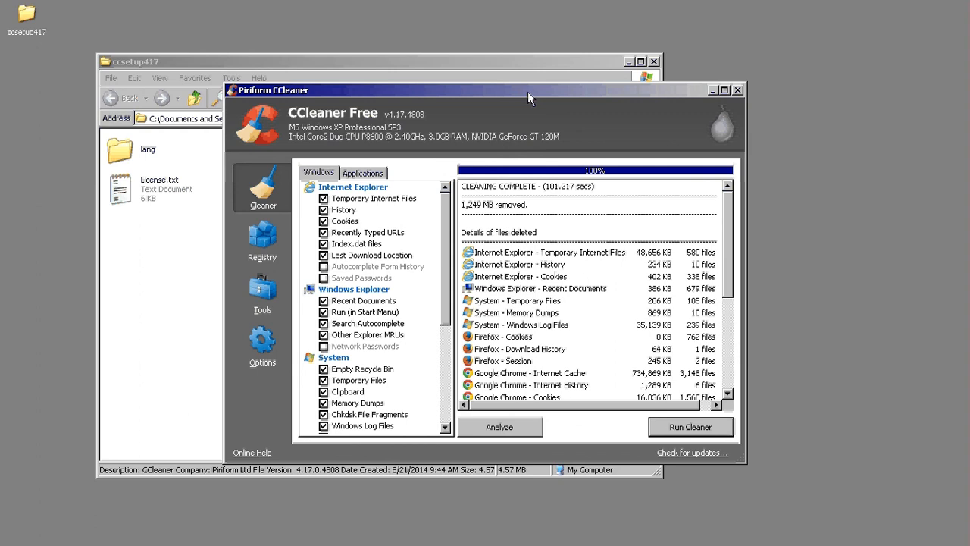